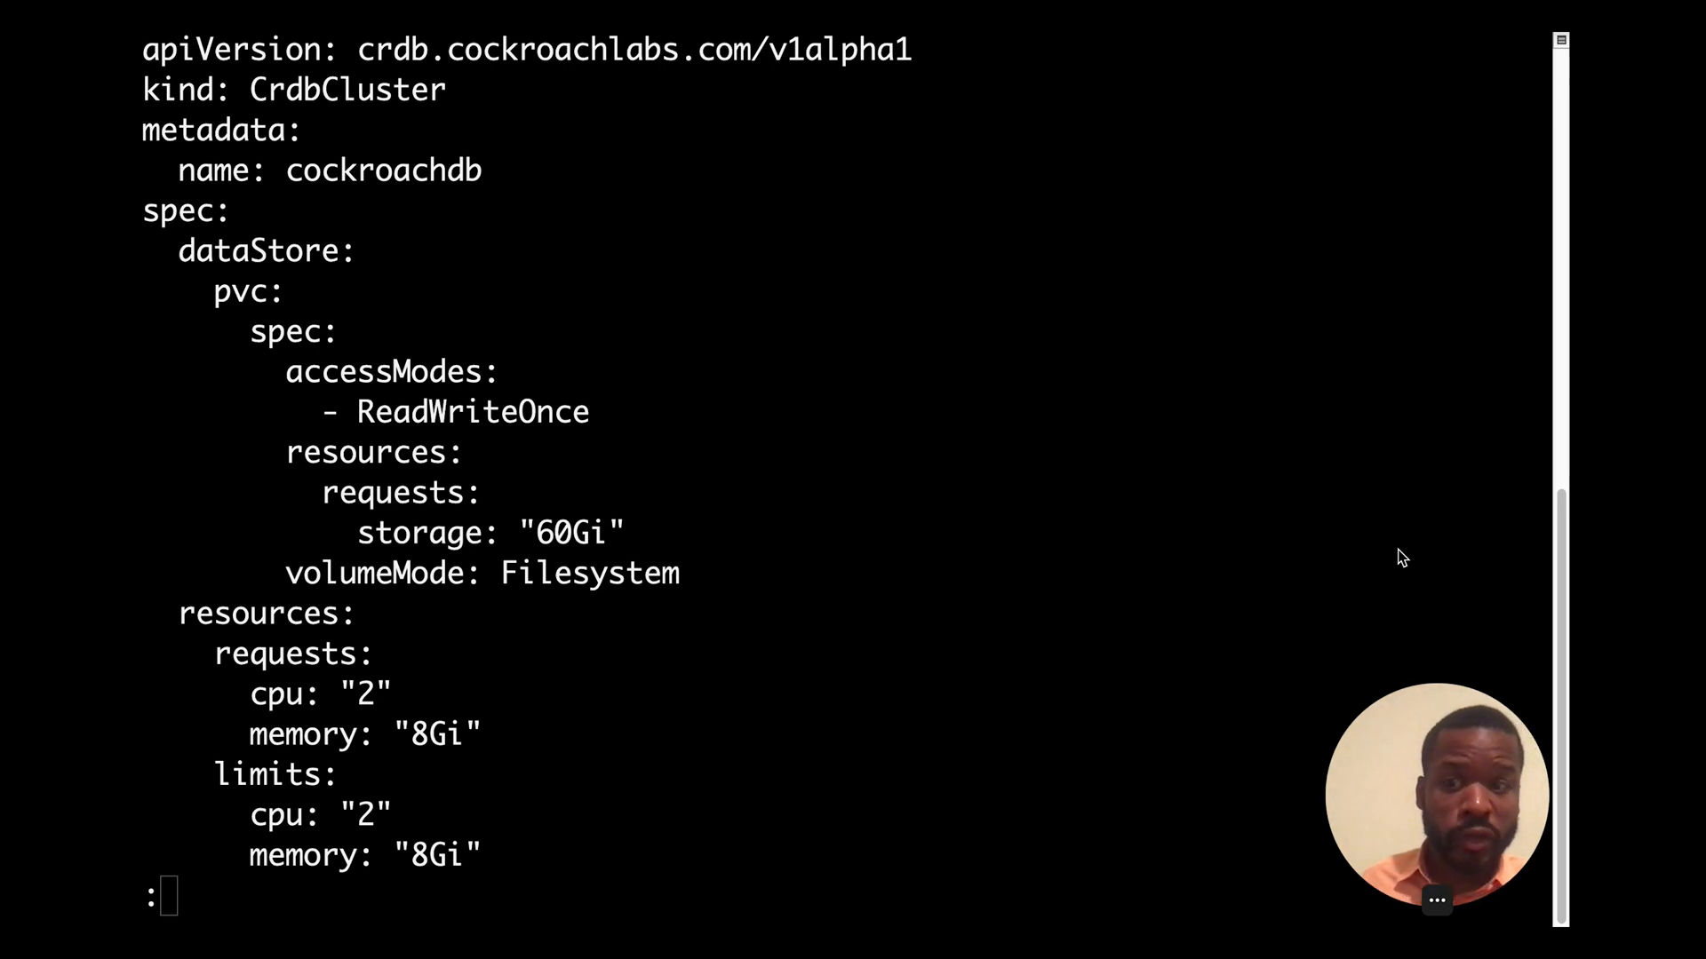
mouse_move(933, 799)
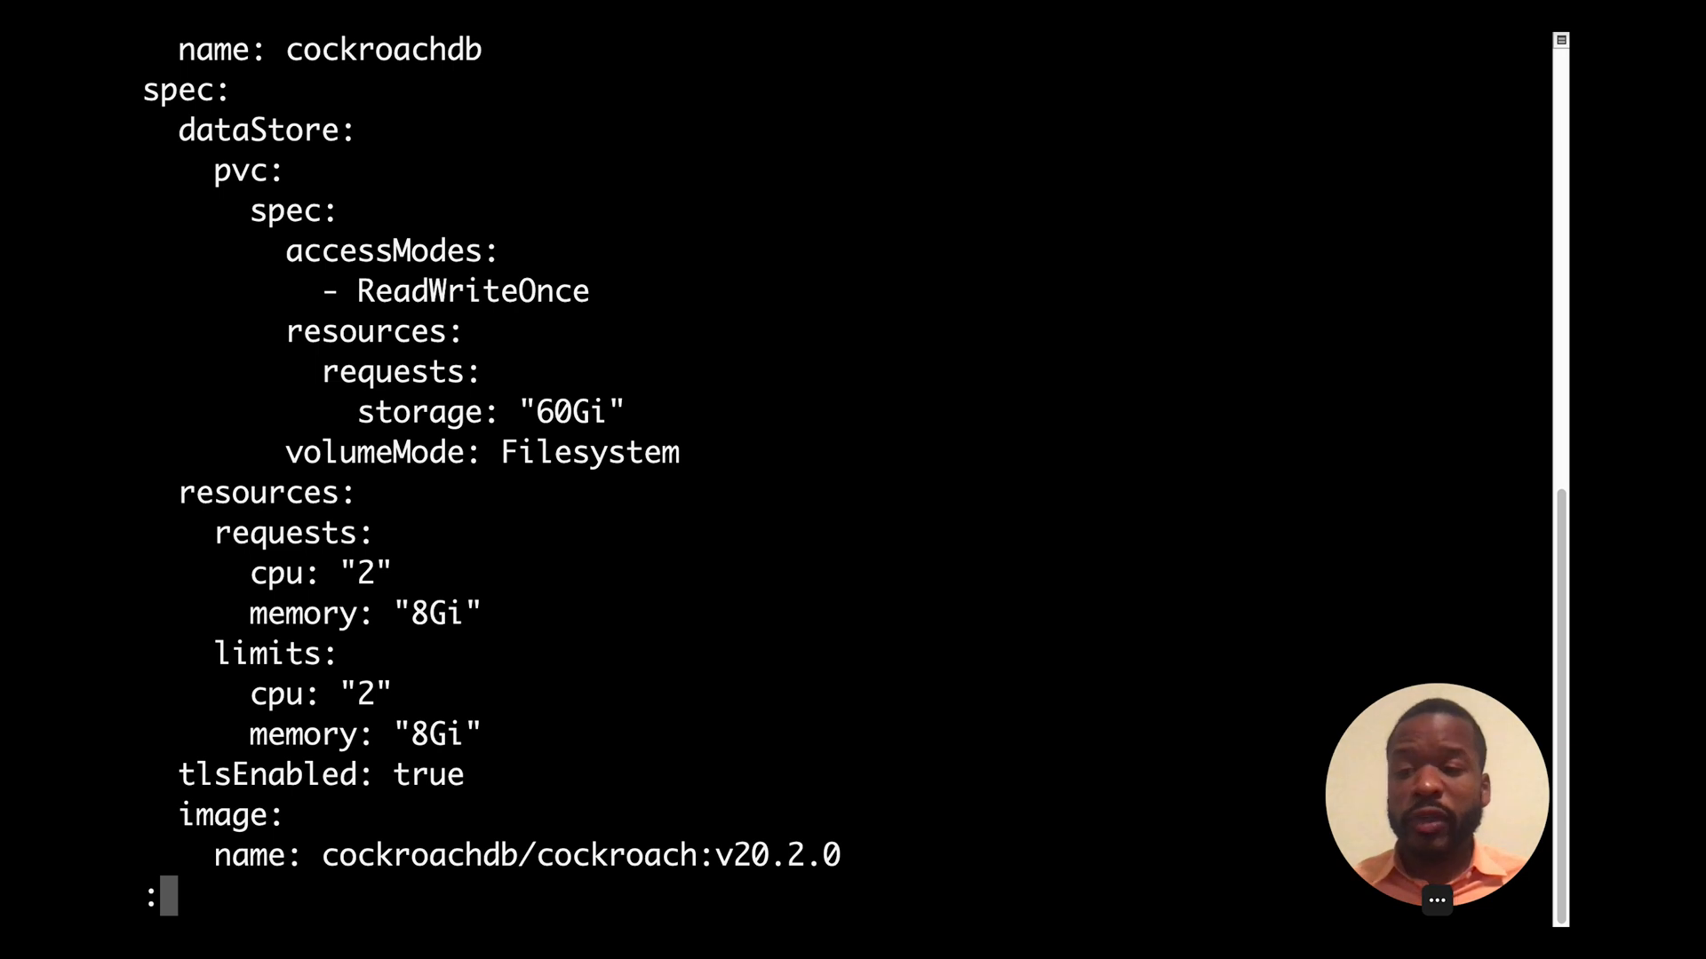
- Apply examples/example.yaml to create the cluster and watch cockroachdb-0 and cockroachdb-1 reach Running
scroll("down", 3)
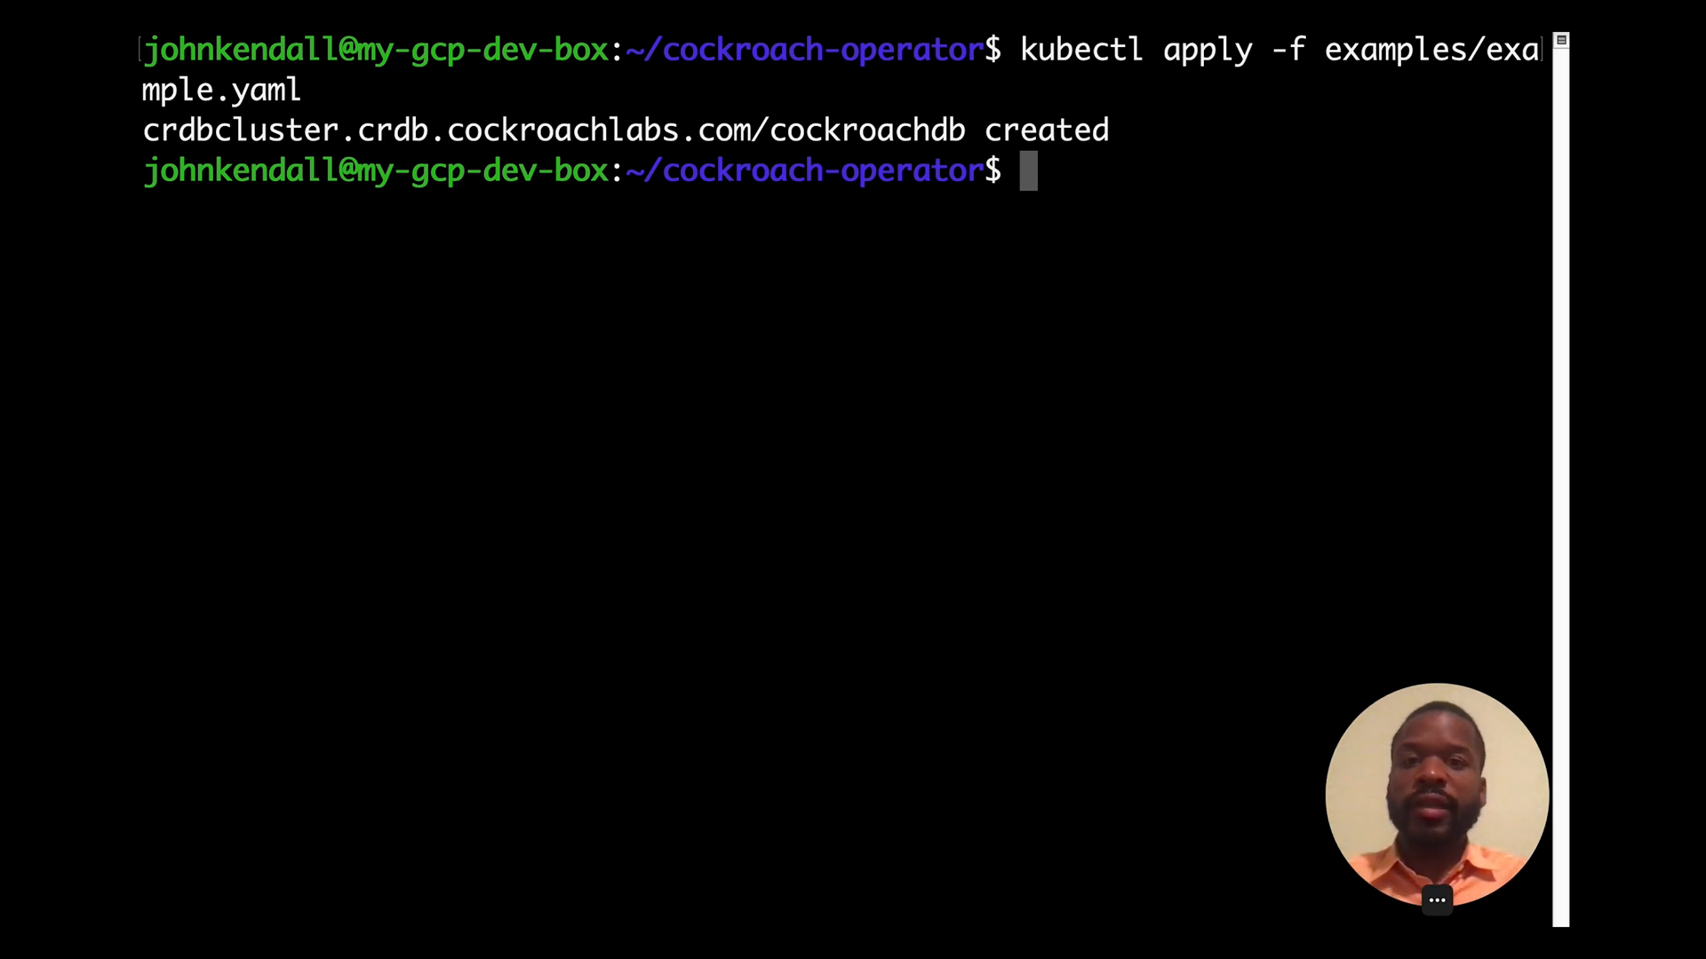
type("kubectl get pods -w")
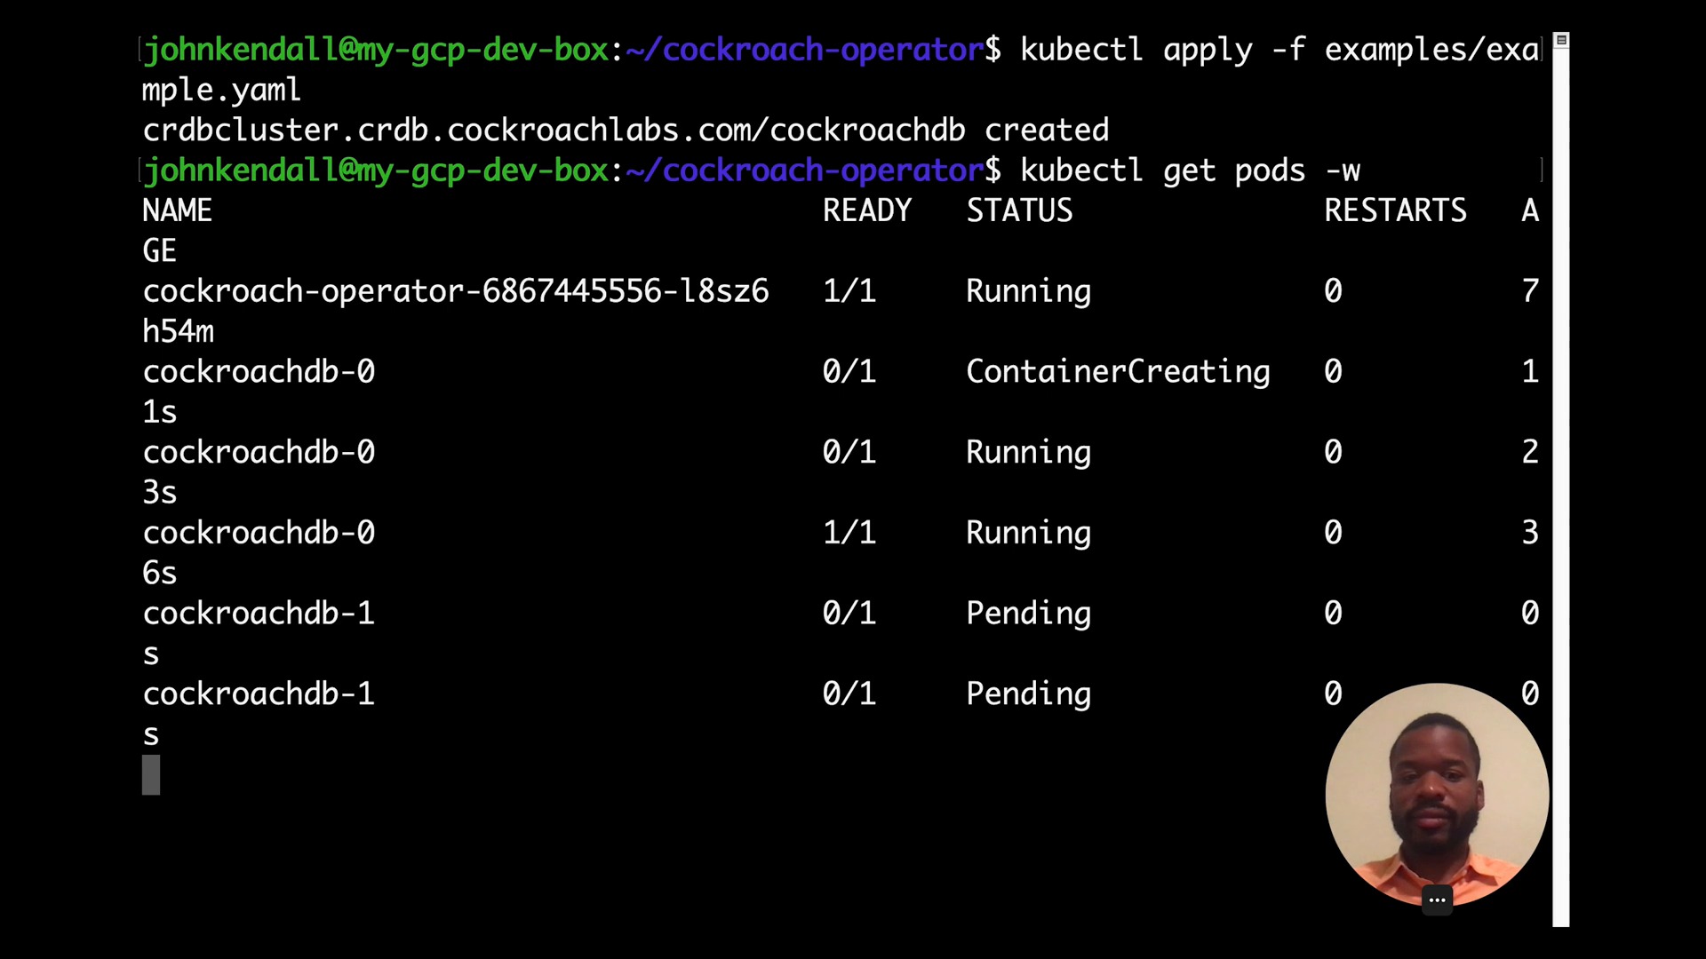
scroll("down", 3)
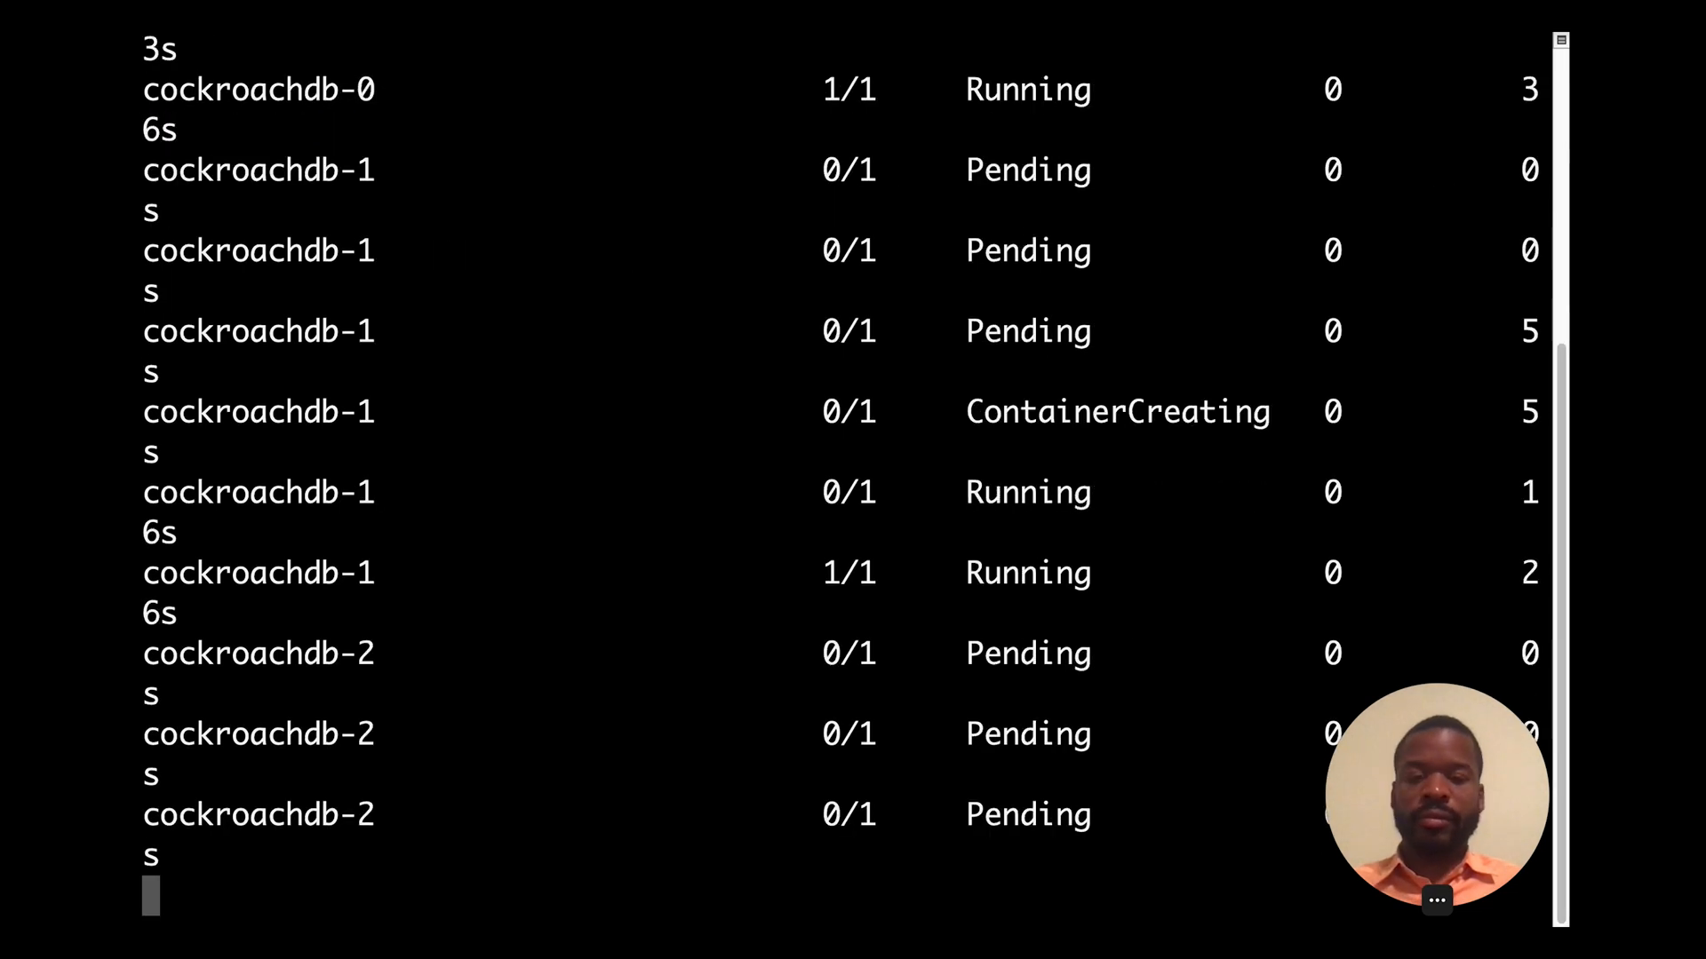
scroll("down", 3)
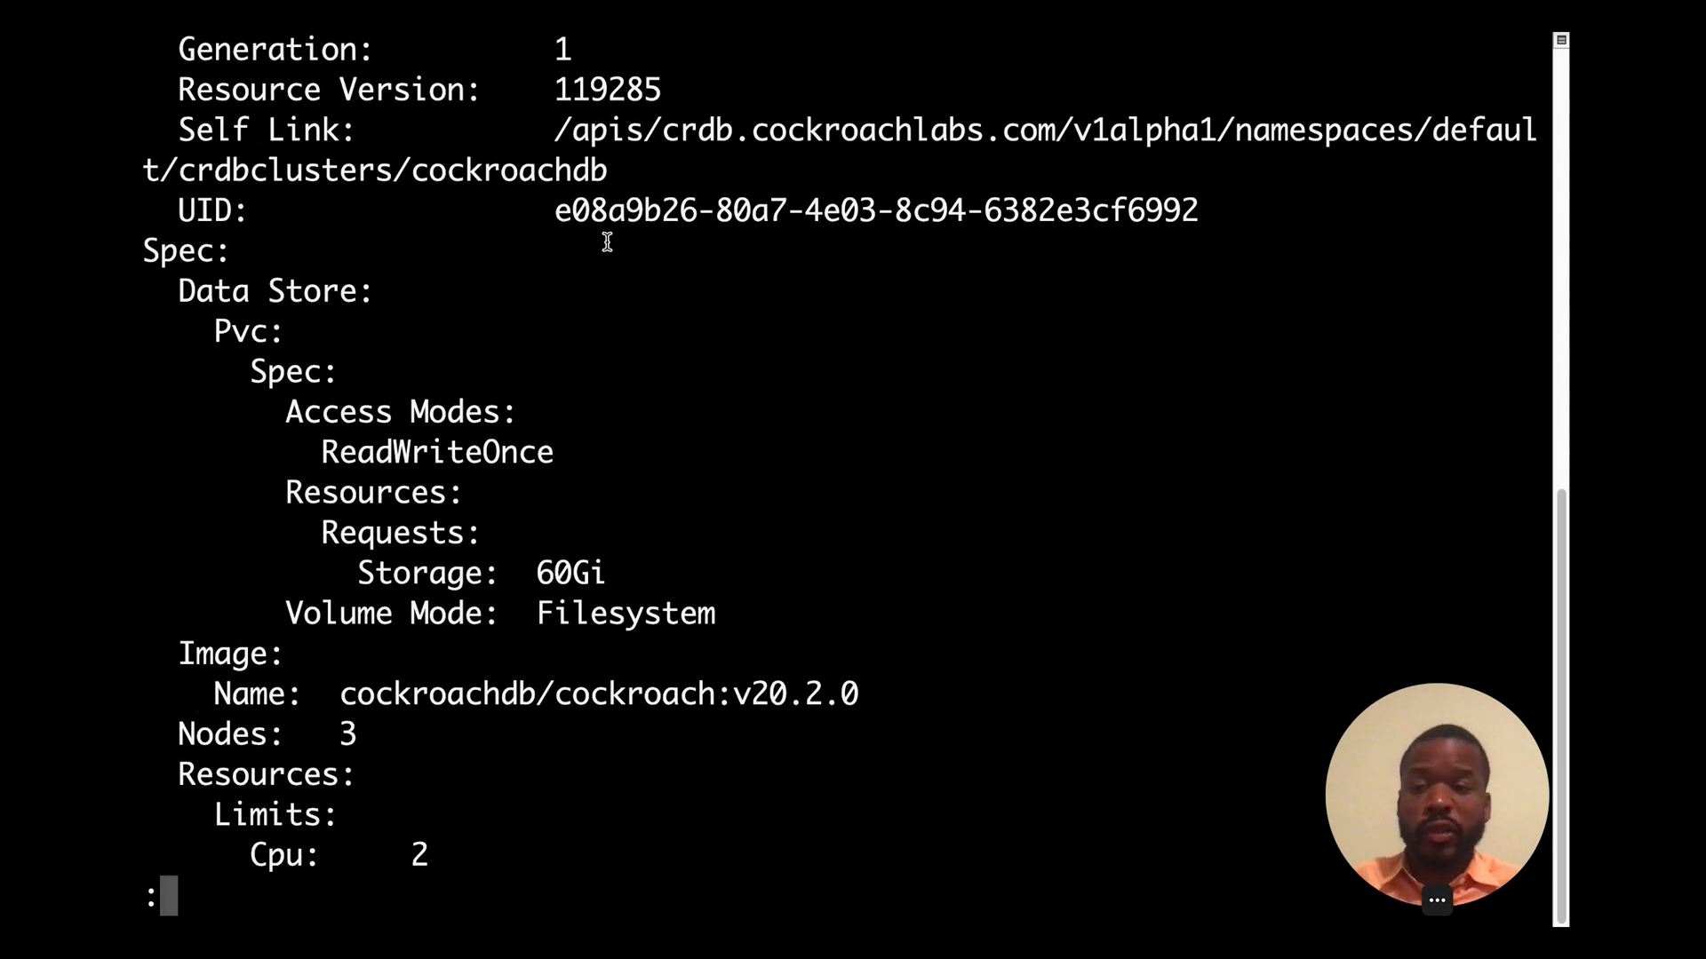
mouse_move(215, 641)
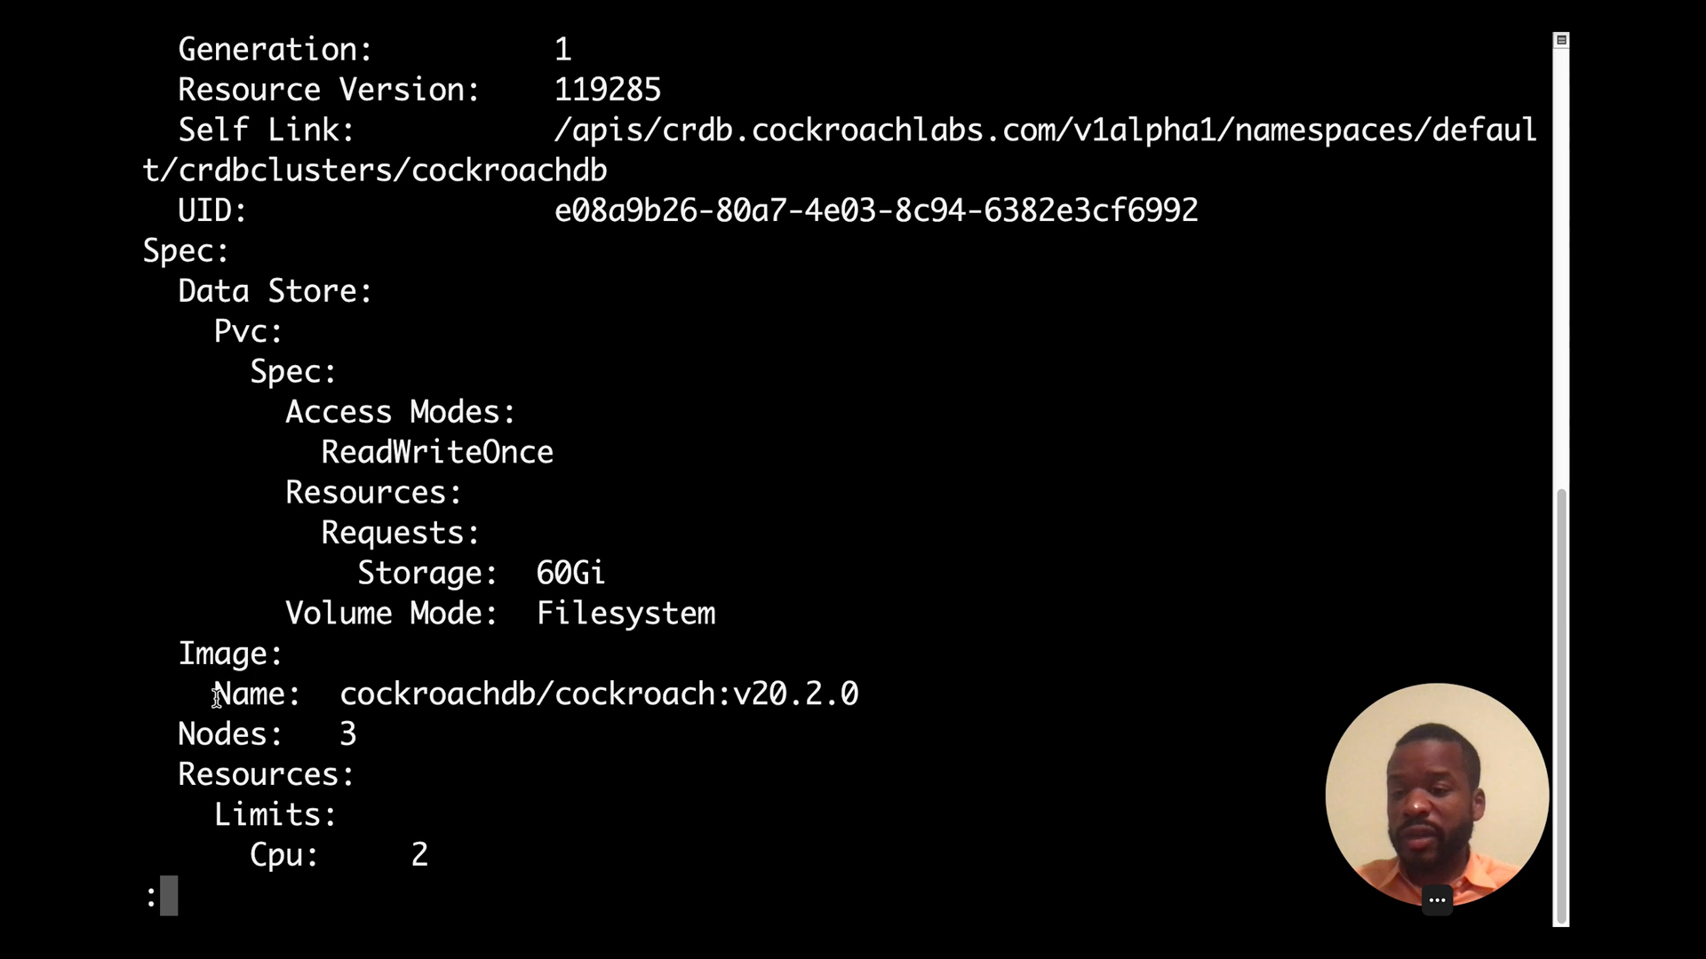
mouse_move(203, 644)
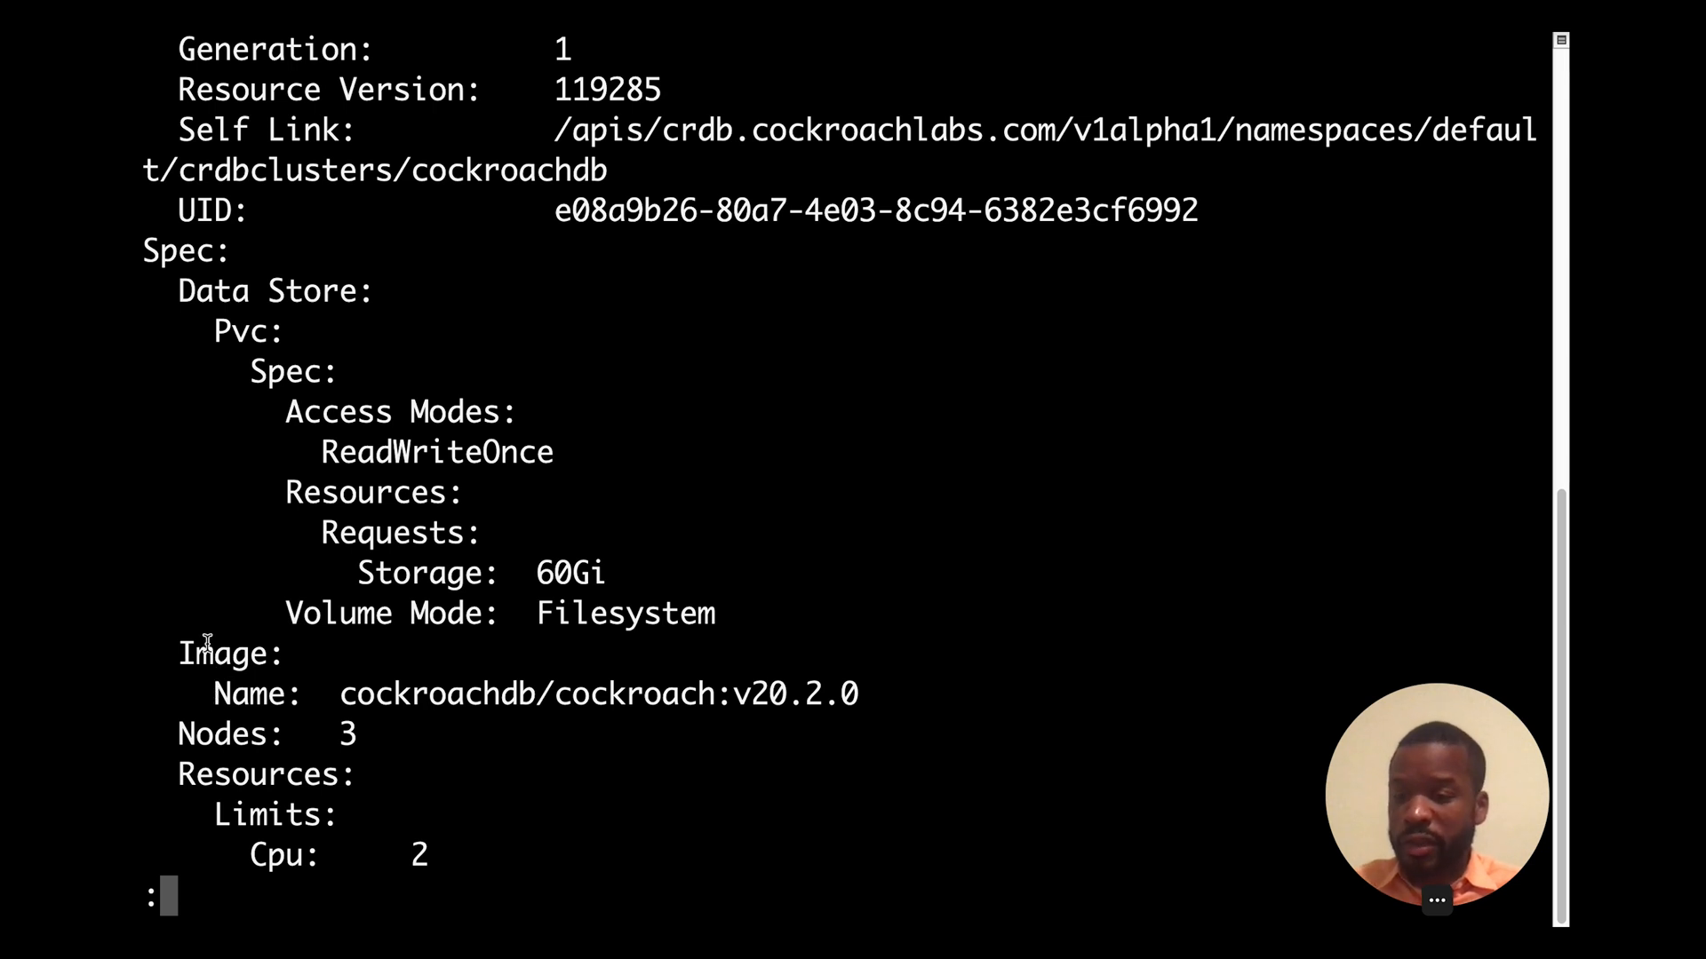
- Scroll through the CrdbCluster Spec showing 3 nodes and the v20.2.0 image
scroll("down", 3)
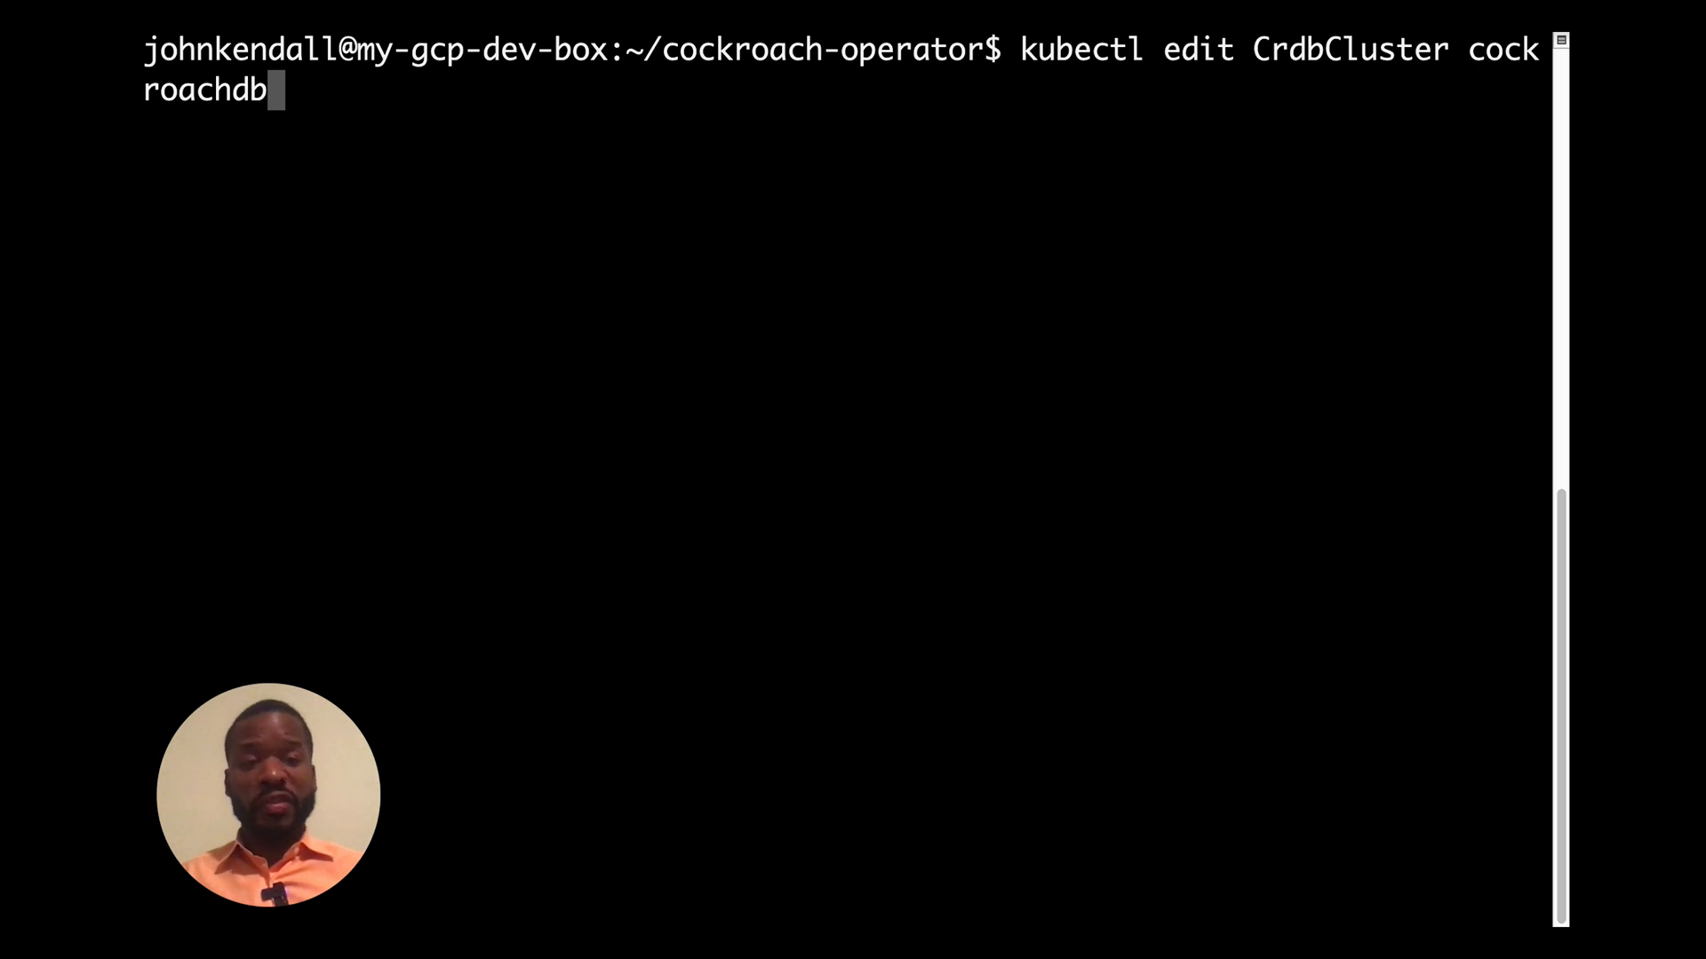
- Run kubectl edit on the cockroachdb CrdbCluster and save the modified spec
key("enter")
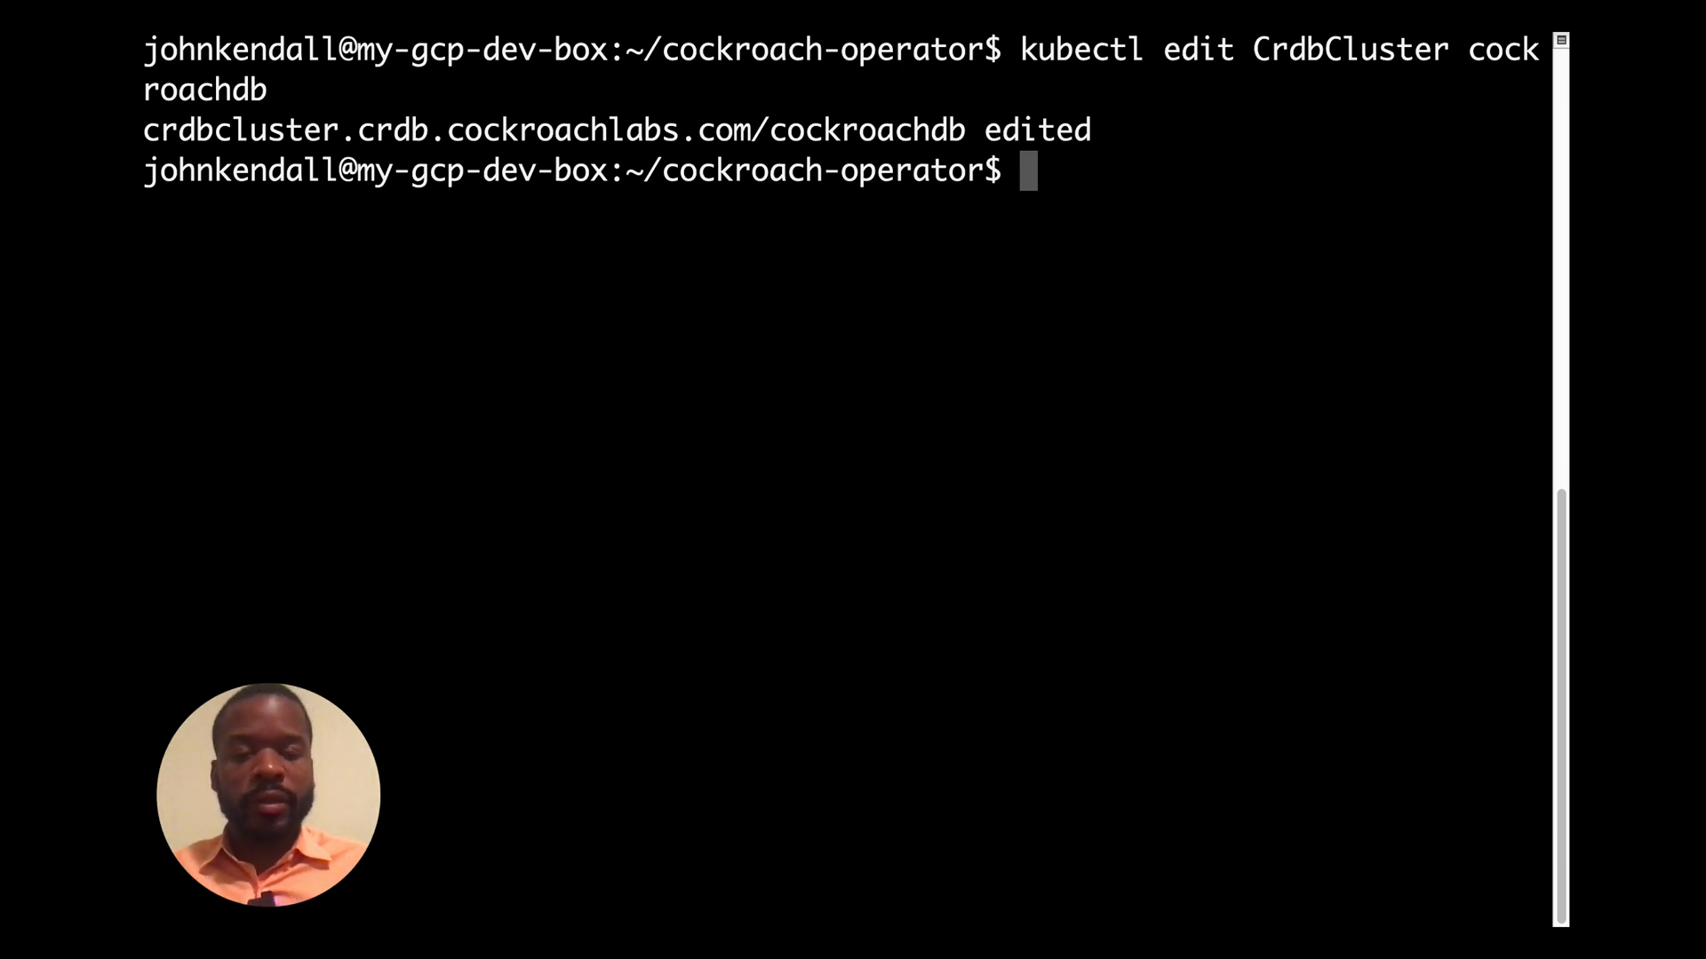
type("kubectl get")
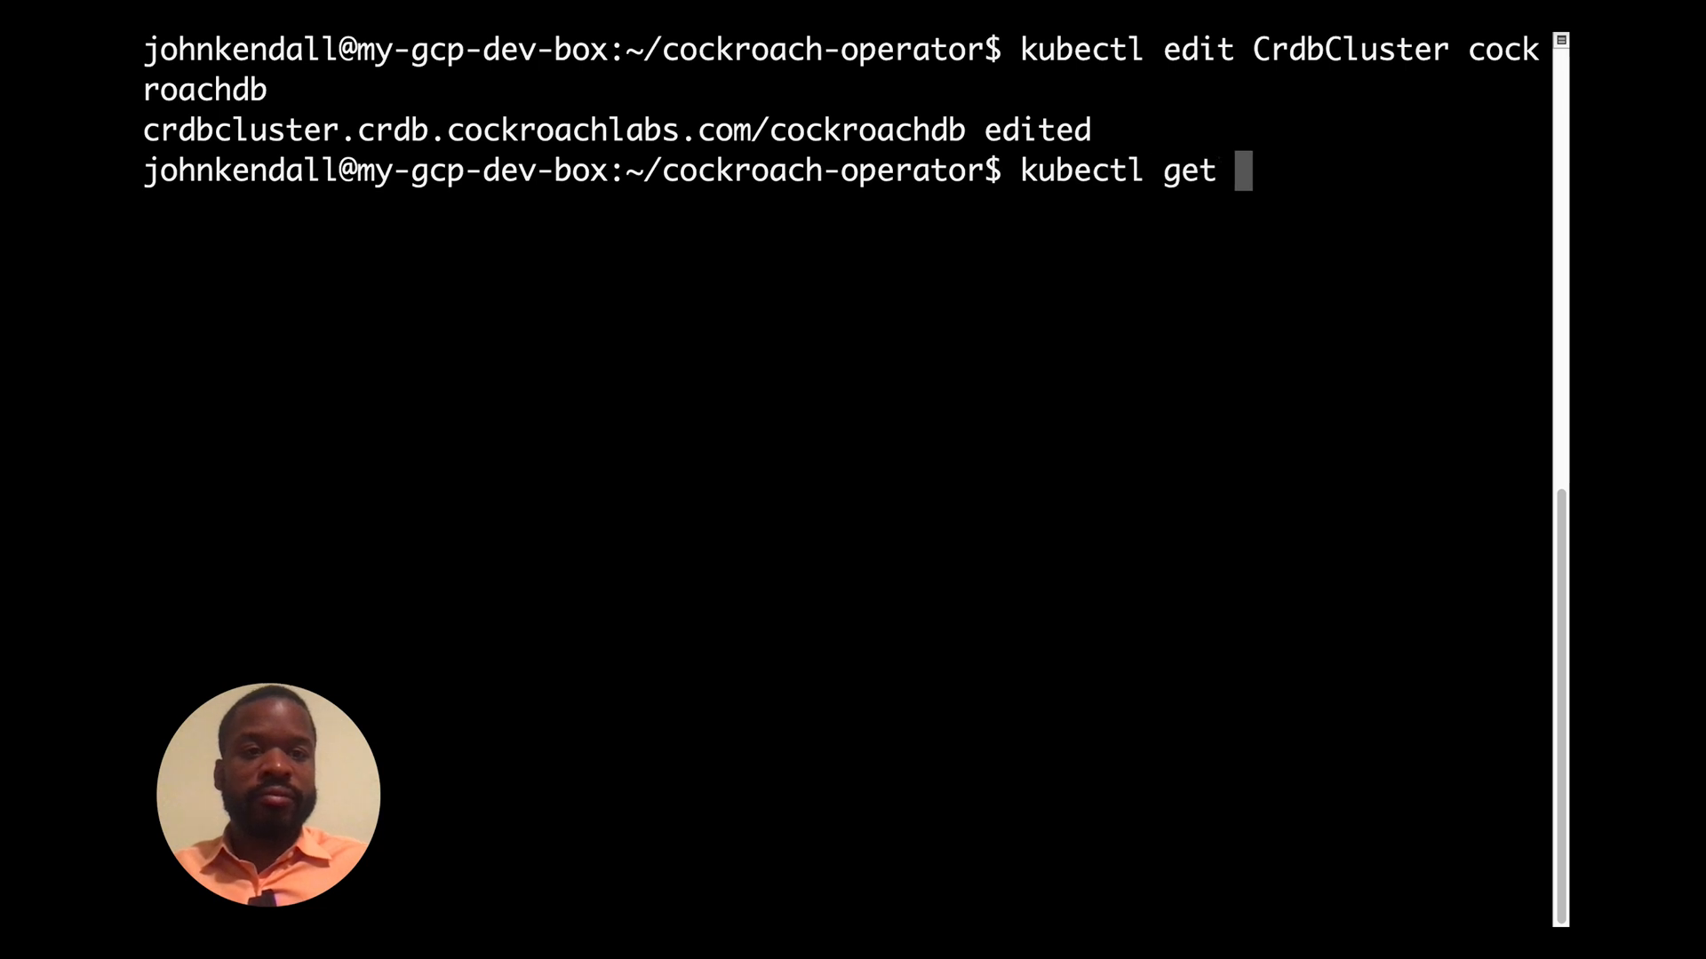
- Watch pods cockroachdb-3 and cockroachdb-4 reach Running, then load examples/example.yaml in vim
type("pods -w")
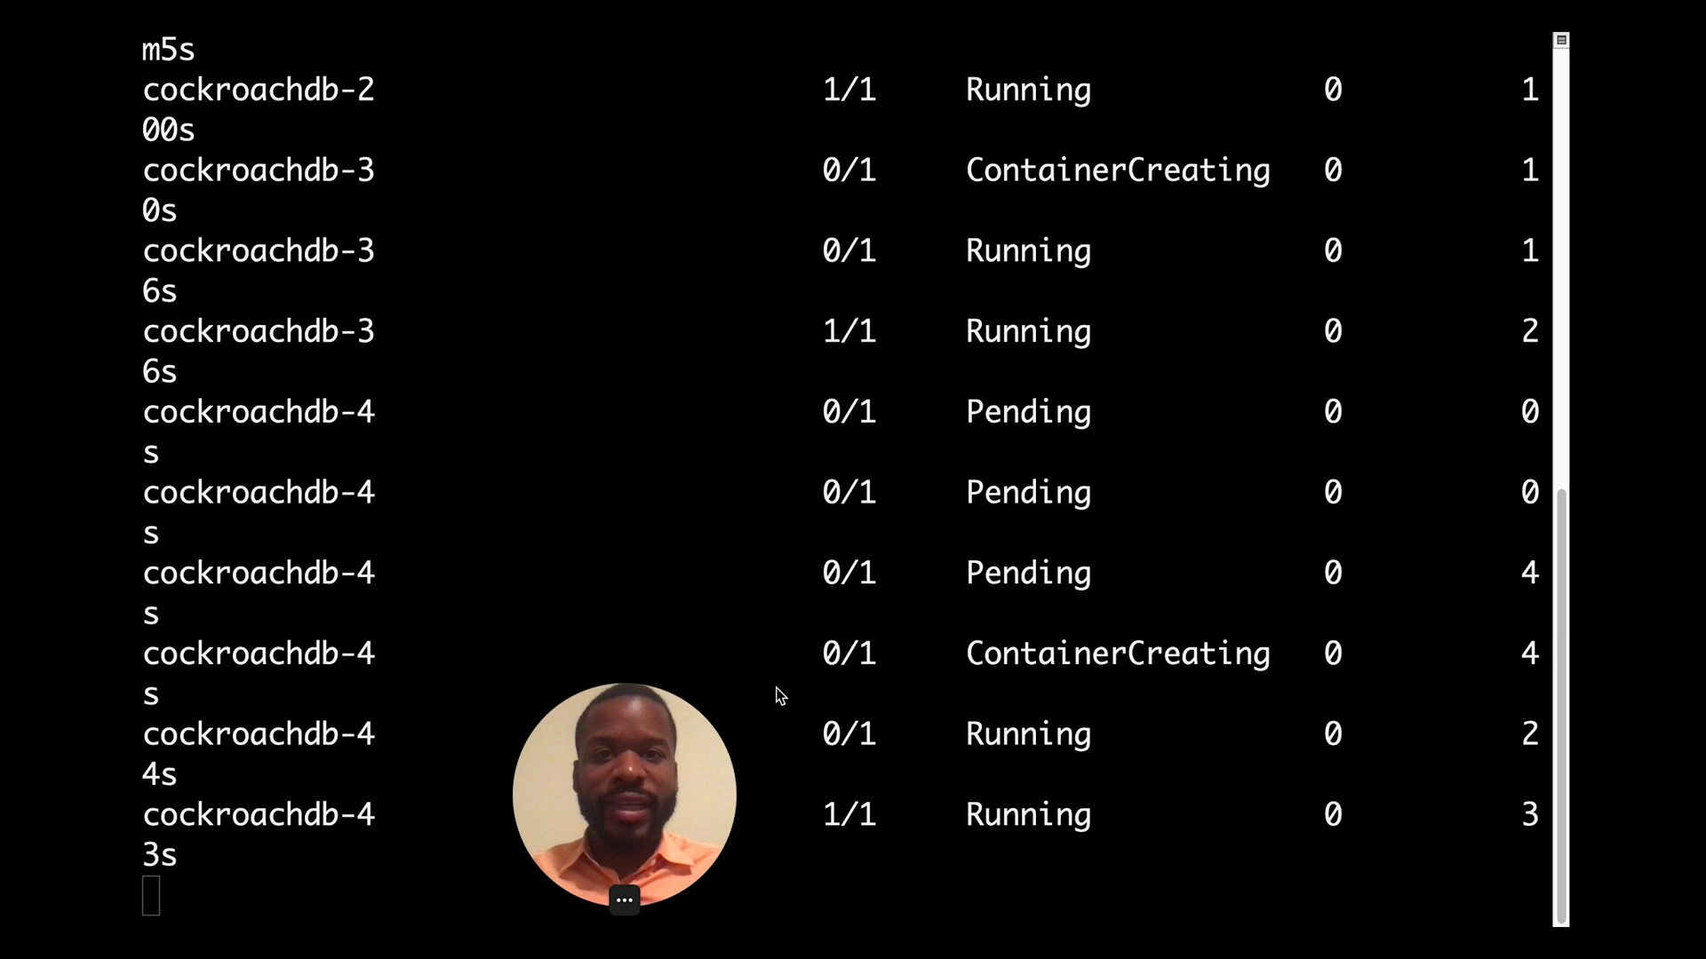
type("vim examples/example.yaml")
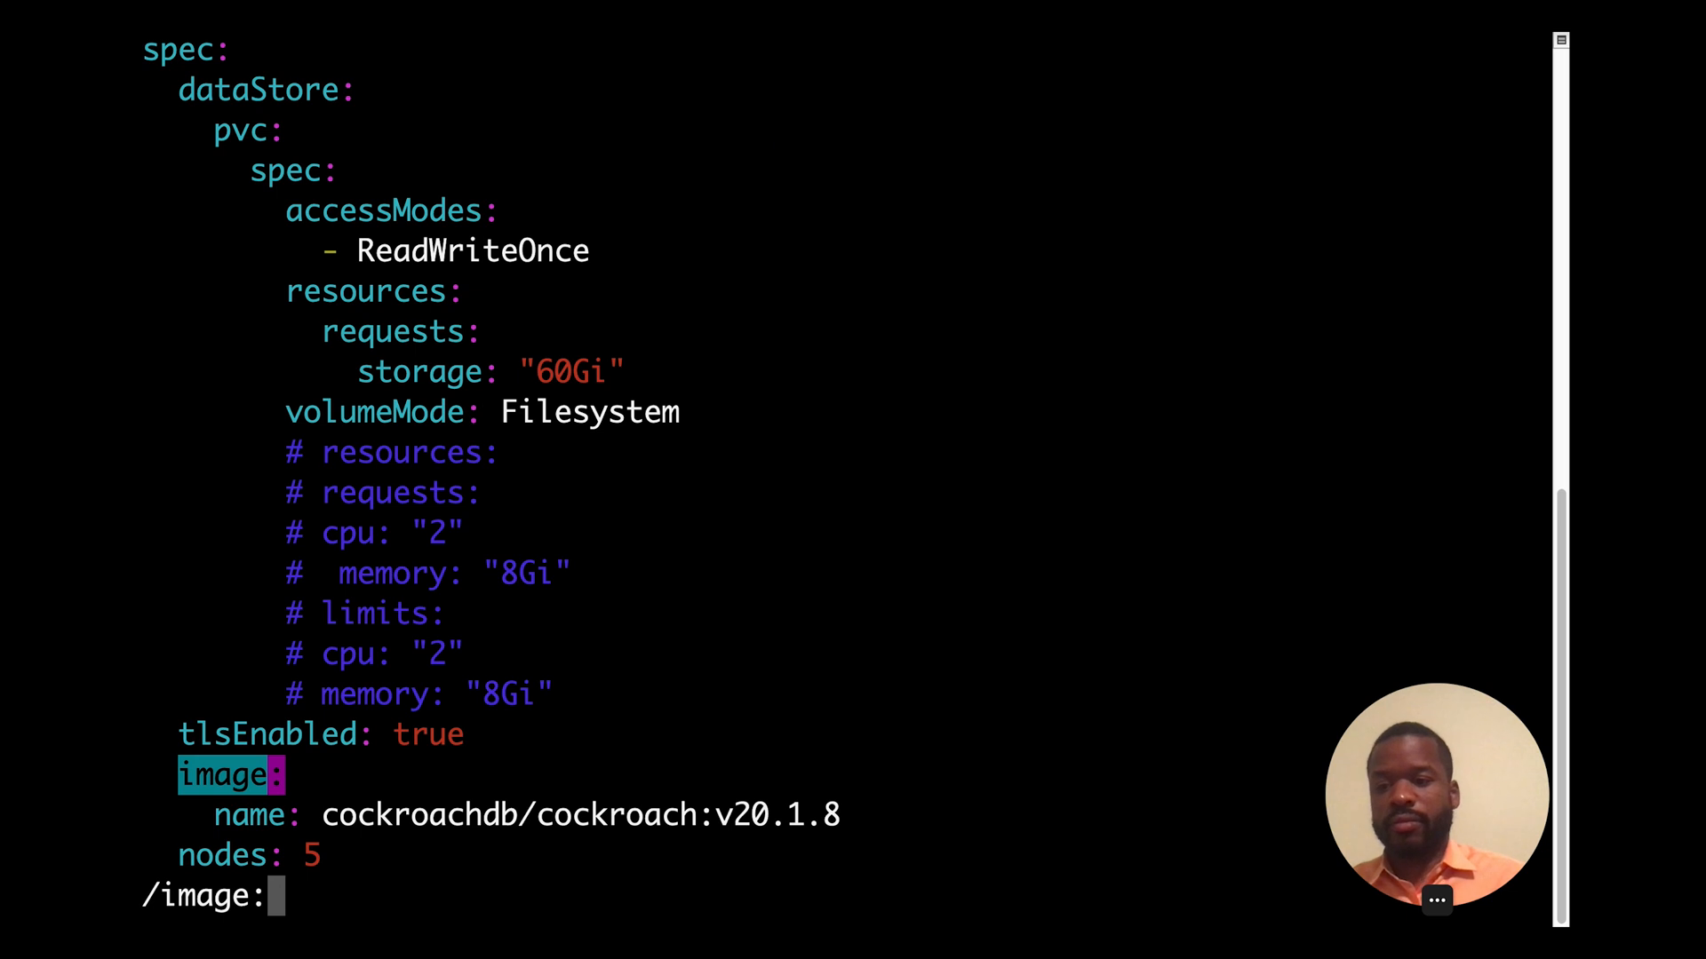
- Edit the manifest's image line to v20.1.8 with 5 nodes and save it
key("i")
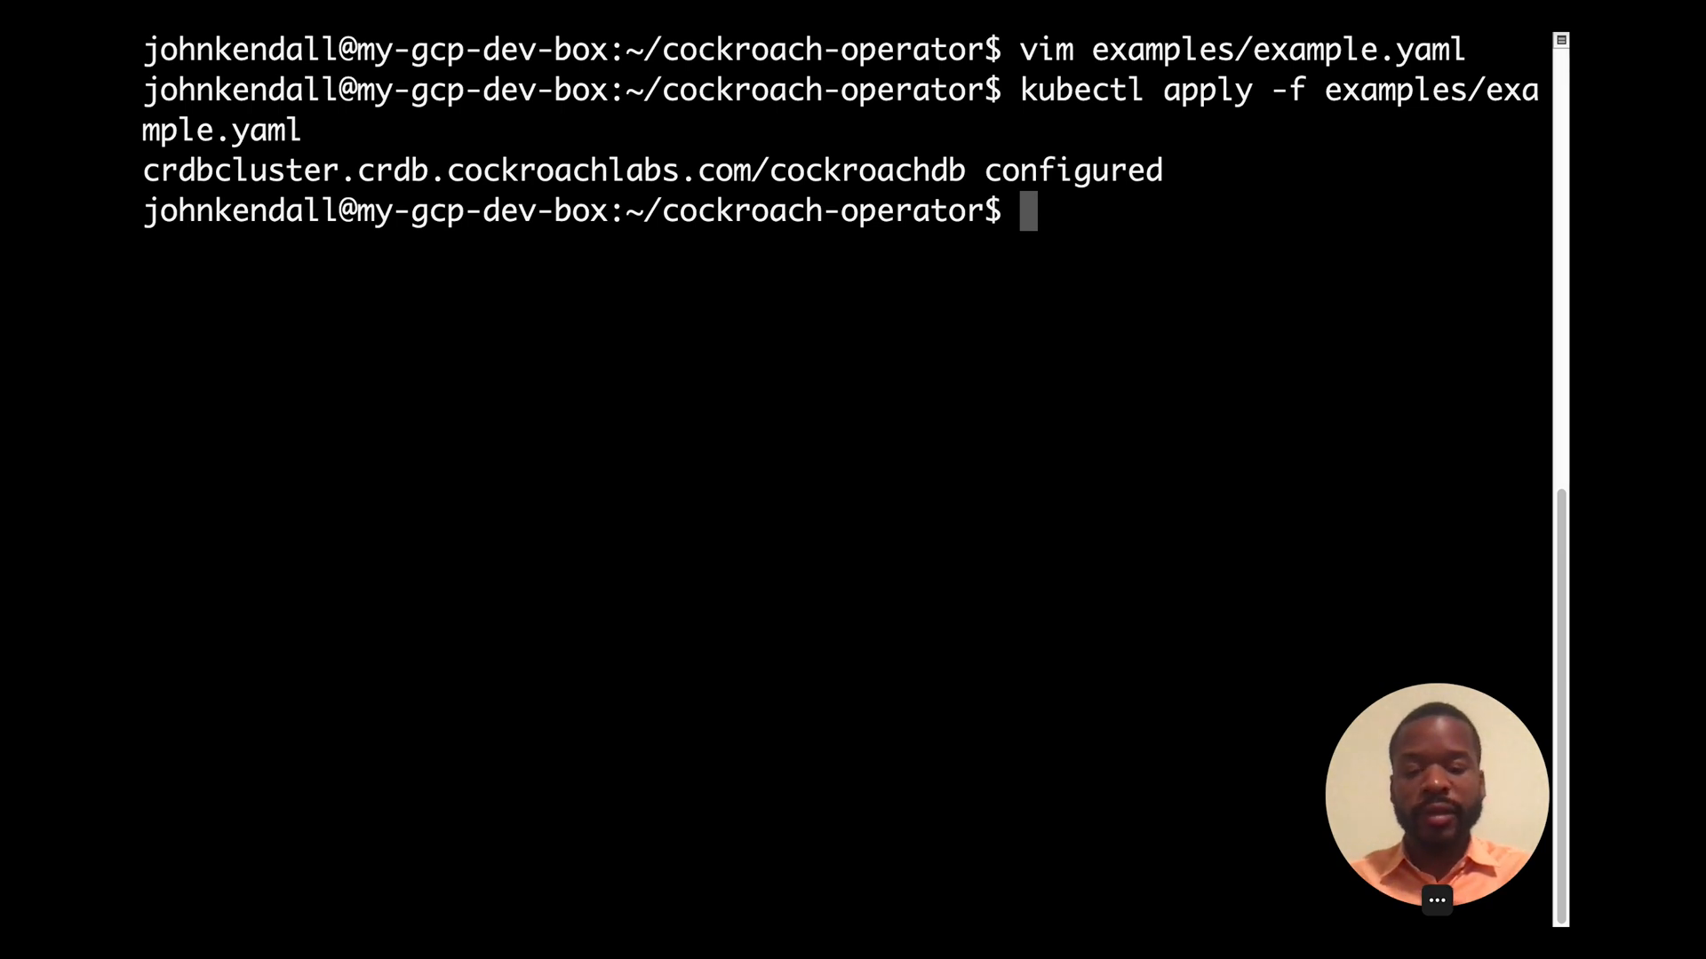
- Apply the updated manifest and start a kubectl get pods -w watch of the reconfigured cluster
type("kubectl get pods -w")
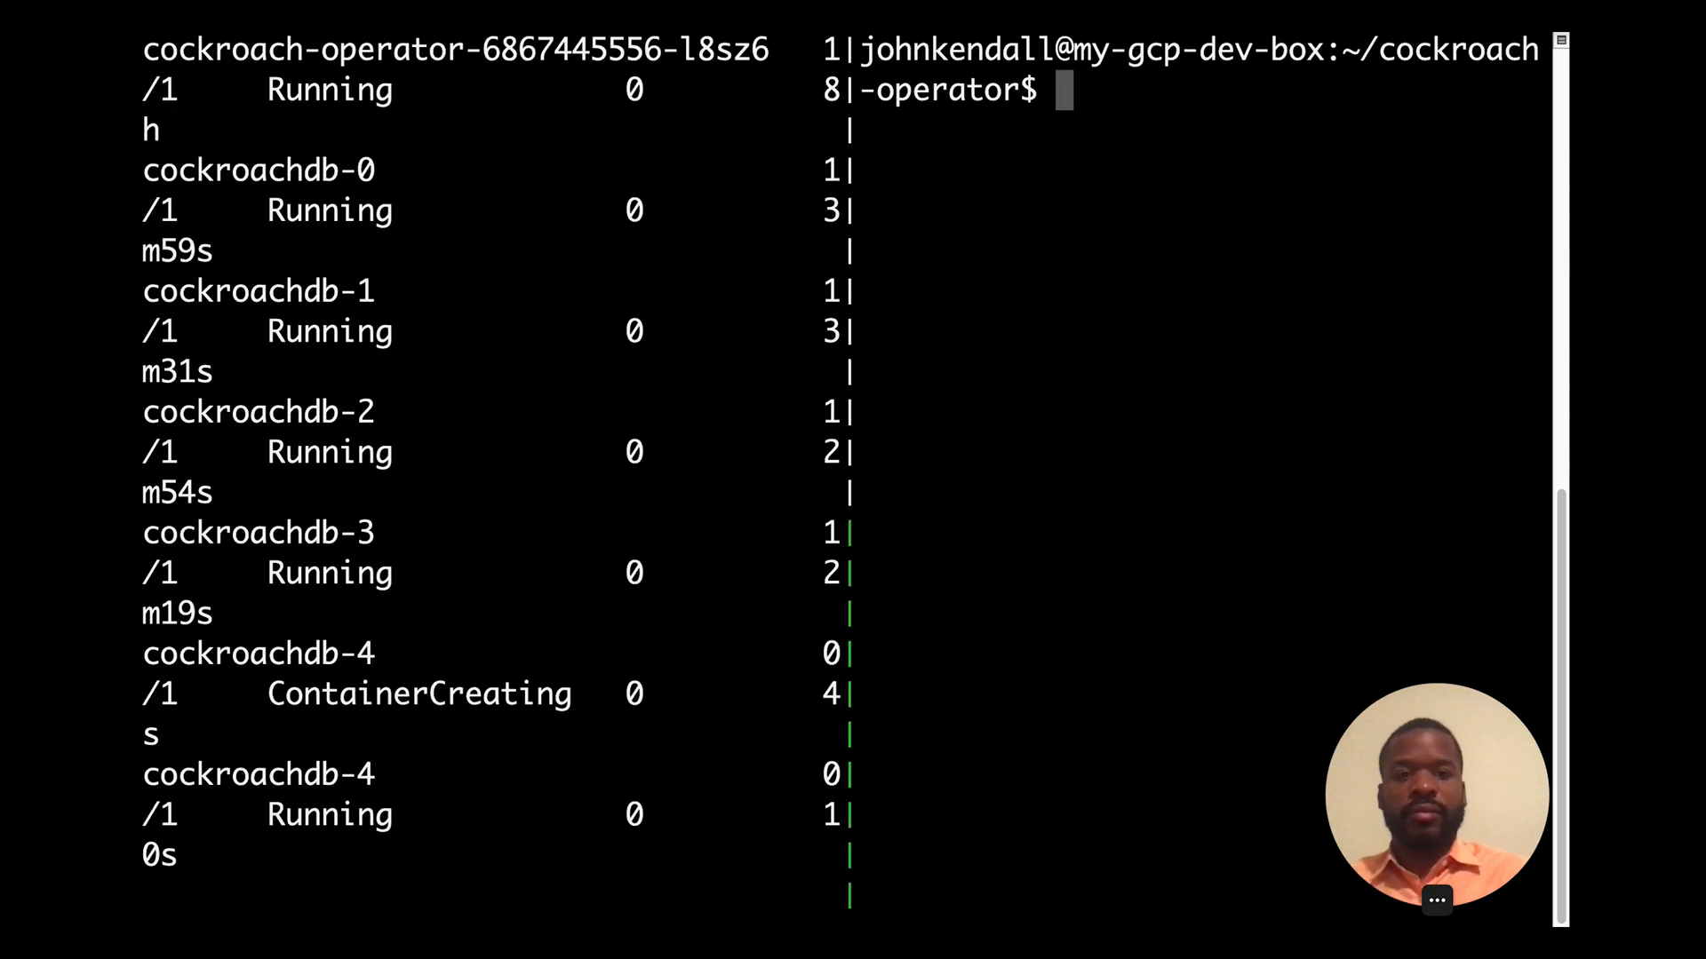
type("kubectl logs")
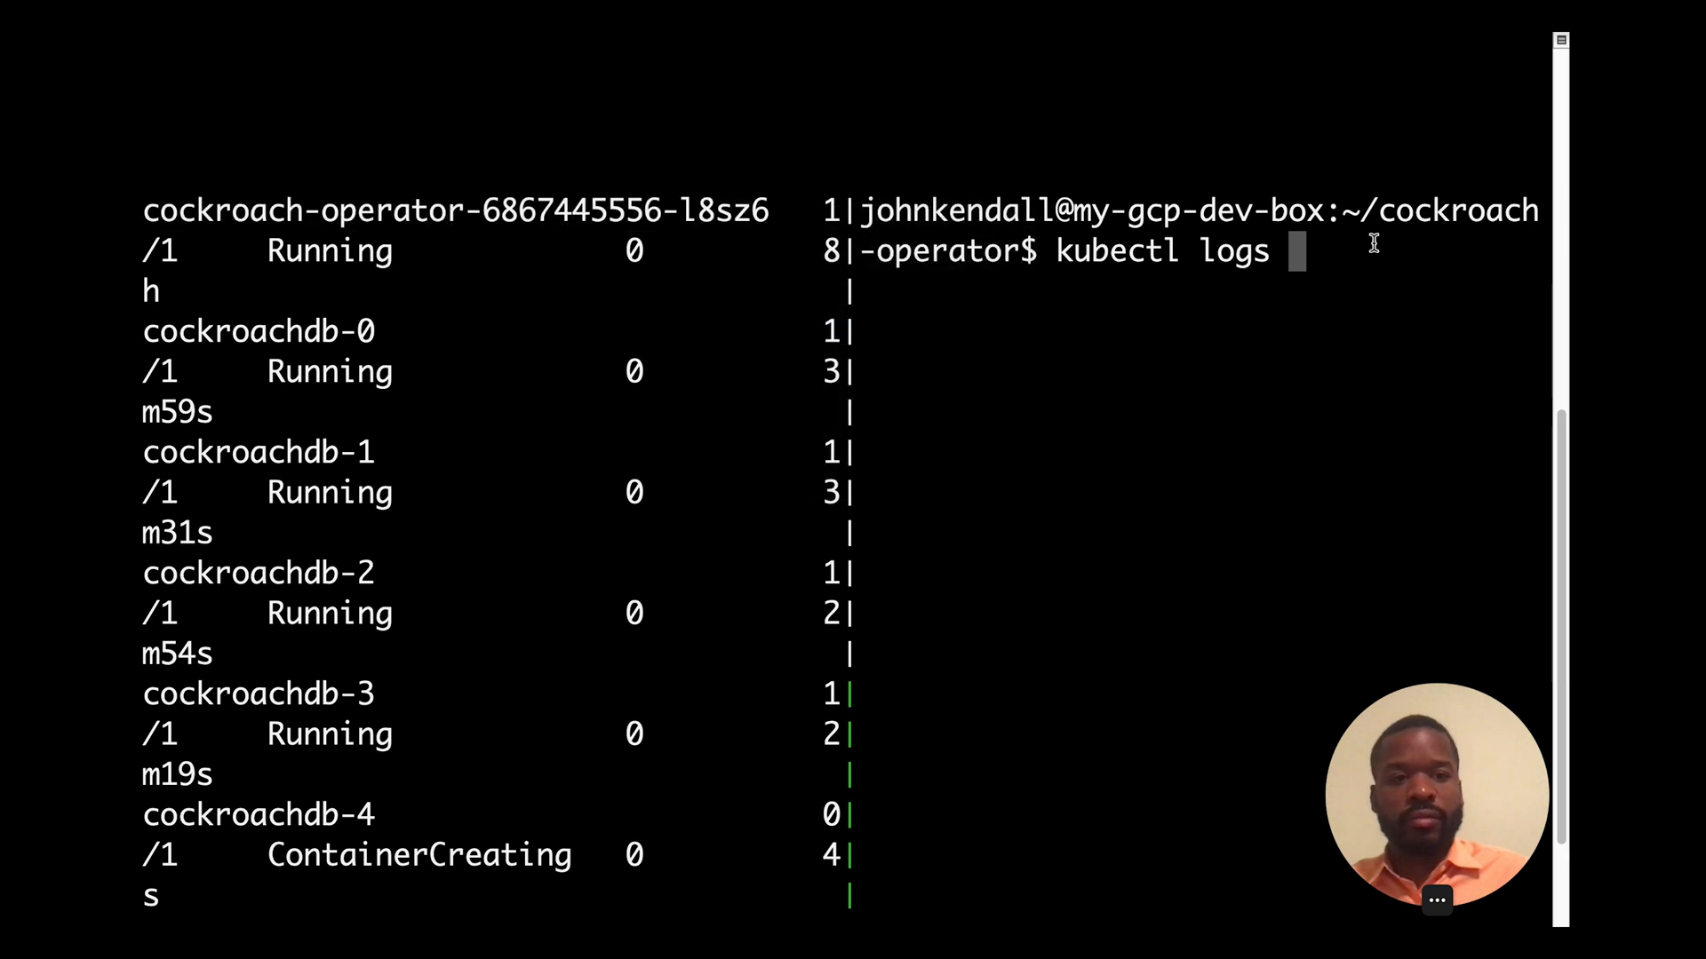
type("cockroach-operator-6867445556-l8sz6")
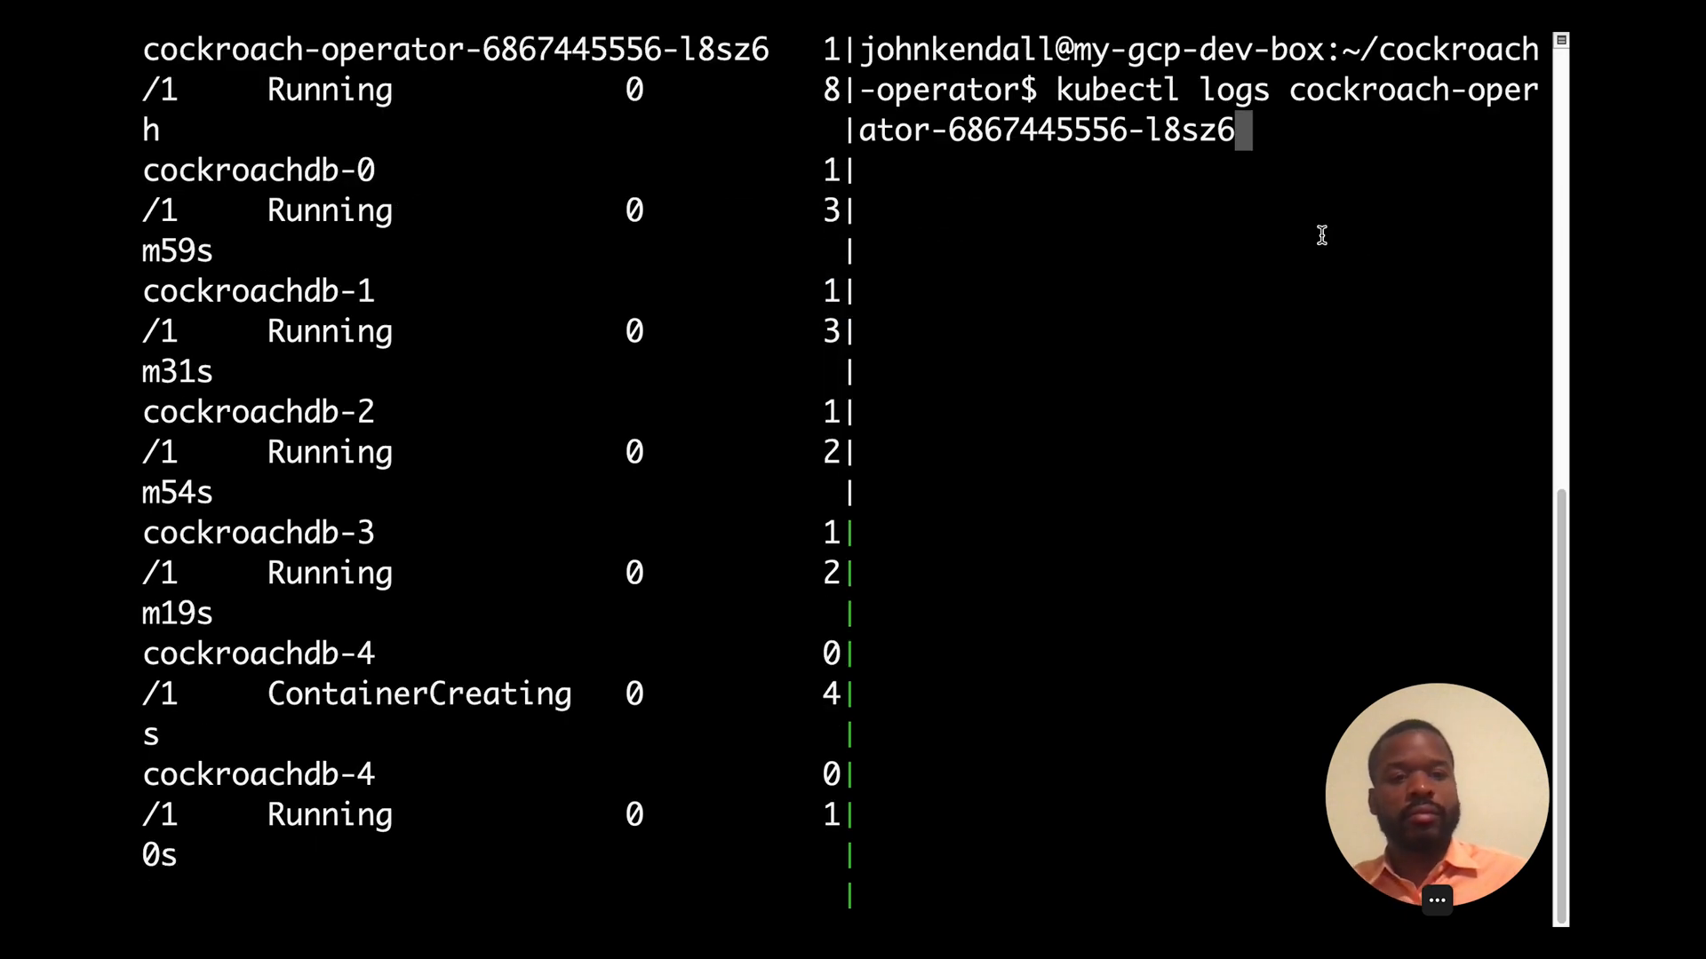